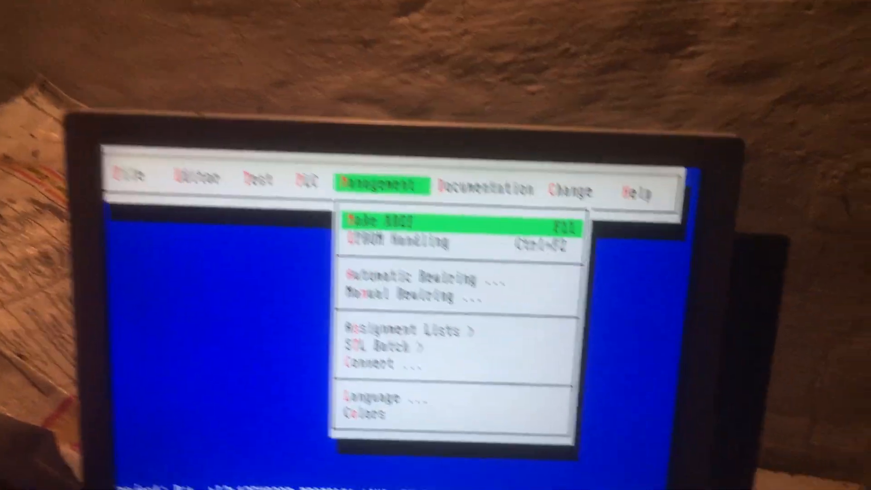
# - Switch STEP 5 from the Management functions to the File functions menu
pyautogui.click(246, 72)
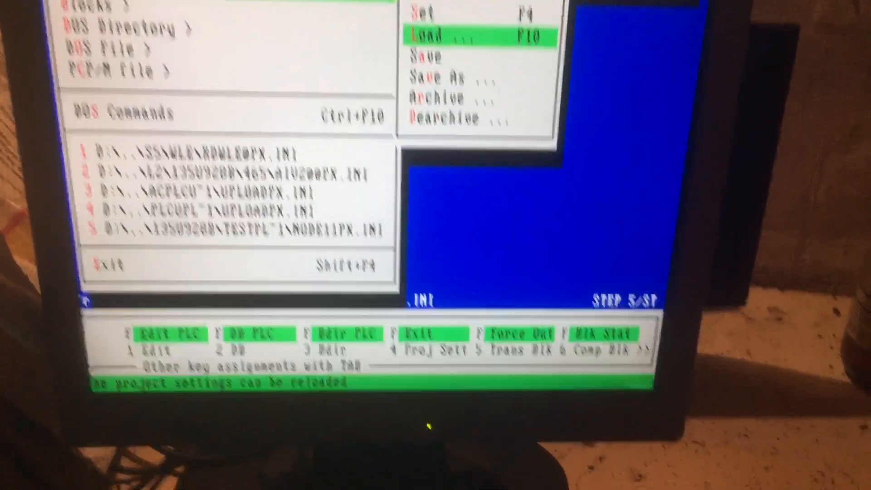
# - Load the project settings file NODE11PX.INI from the TESTPL~1 folder
pyautogui.click(439, 35)
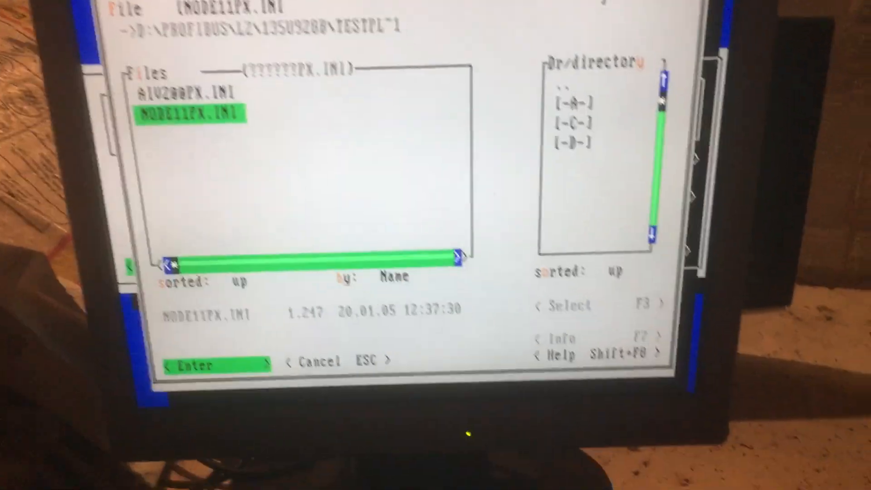
pyautogui.click(206, 362)
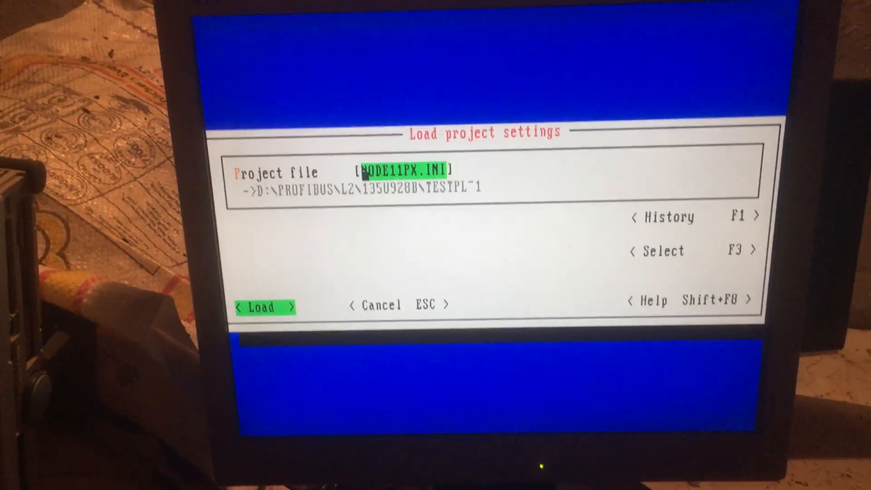
pyautogui.click(266, 307)
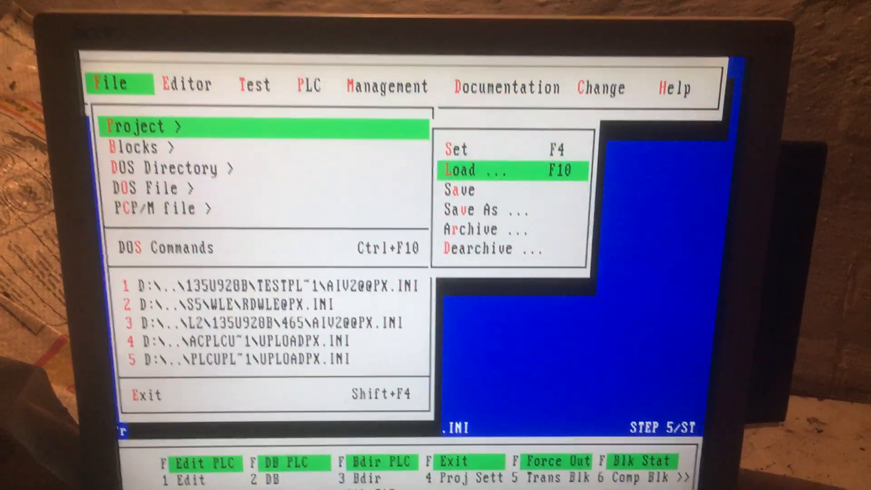
# - Show the Blocks functions under File and bring up the dialog-box help
pyautogui.click(673, 88)
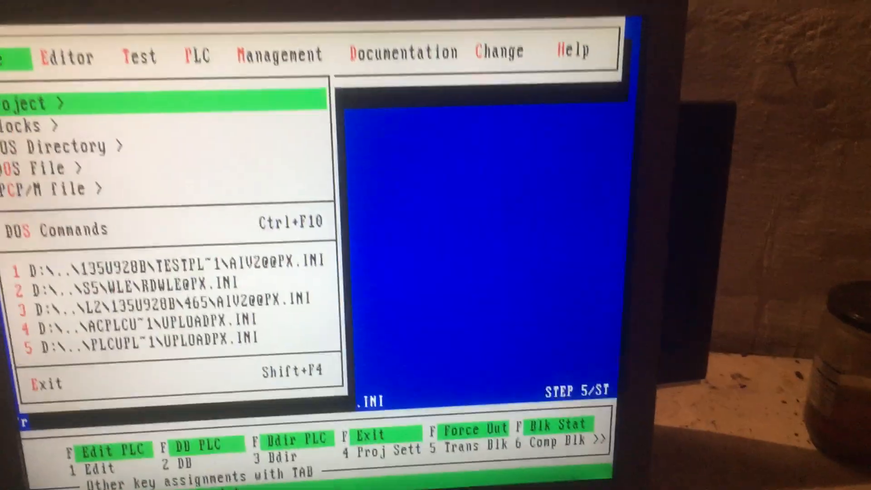
pyautogui.click(50, 122)
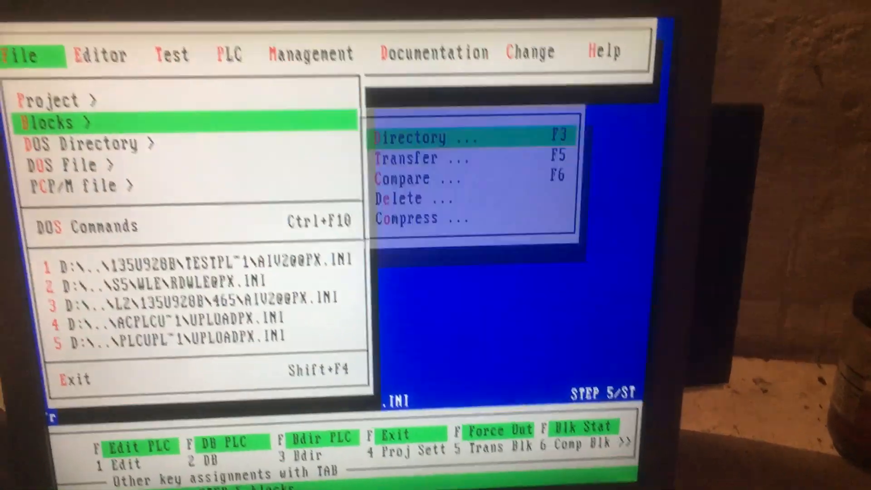
pyautogui.click(413, 138)
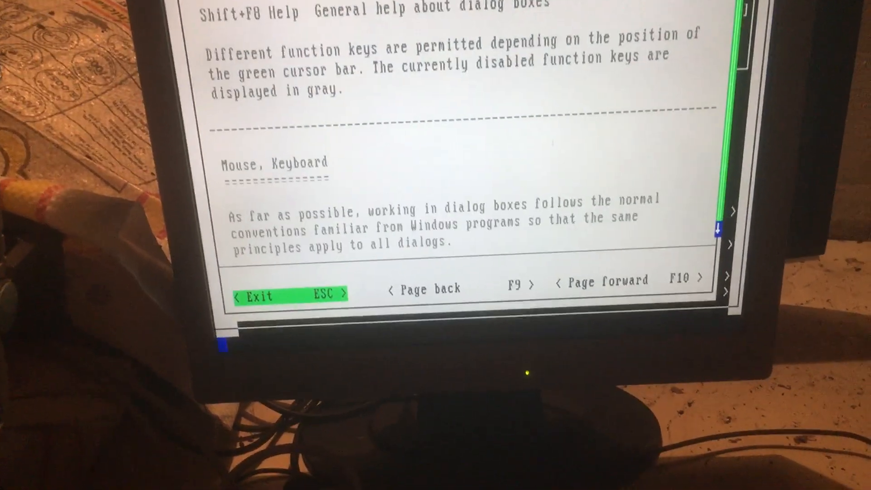
# - Page down through the general help on dialog boxes, mouse and keyboard use
pyautogui.scroll(-3)
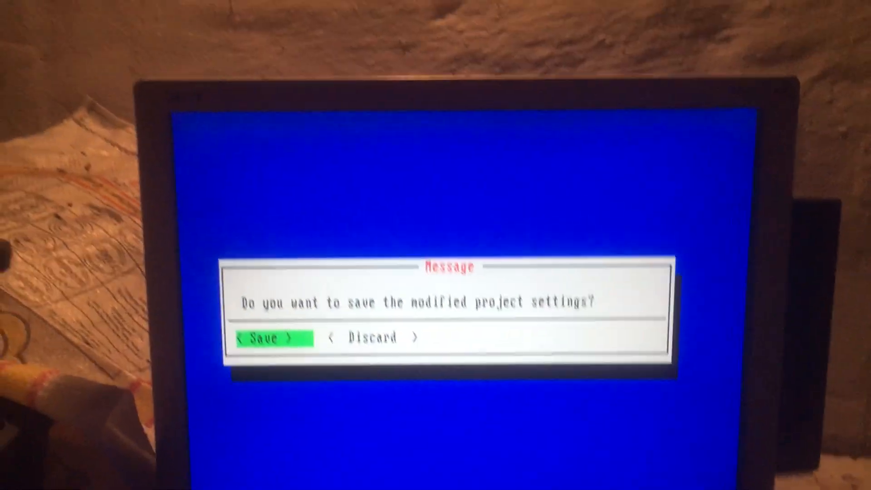
# - Answer the save-project-settings prompt so STEP 5 exits to Windows 95
pyautogui.click(273, 338)
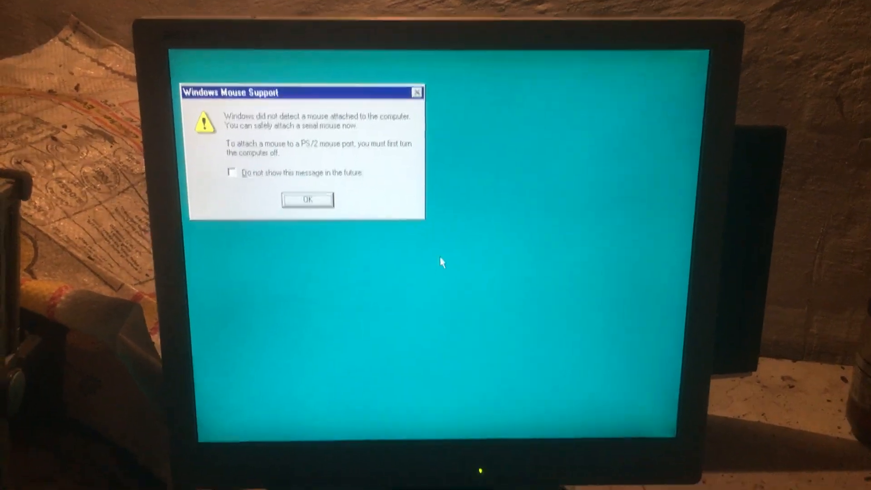
# - Dismiss the Windows Mouse Support warning that no mouse was detected
pyautogui.click(307, 199)
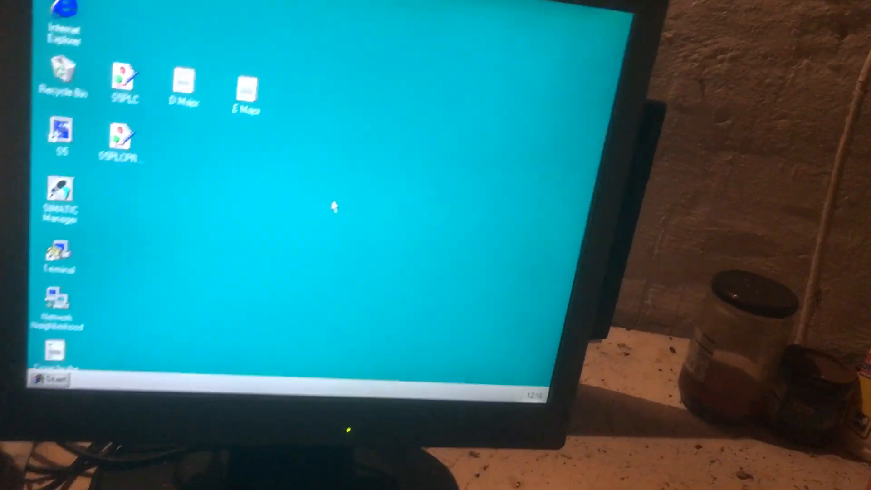
# - Bring up the Shut Down Windows dialog from the Start menu
pyautogui.click(49, 378)
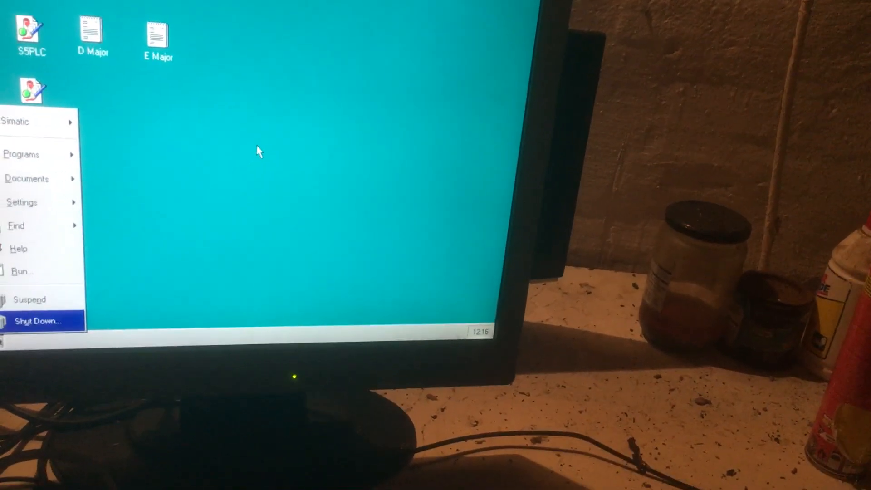
pyautogui.click(37, 320)
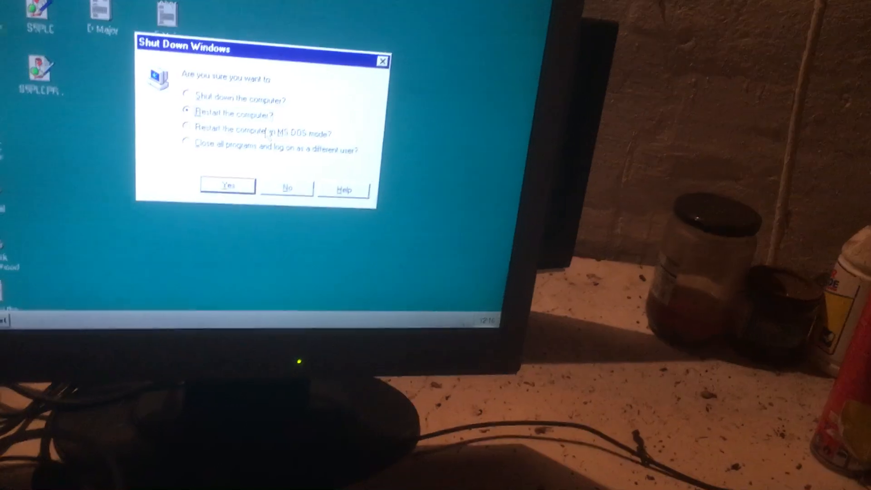
# - Confirm restarting the computer with Yes in the Shut Down dialog
pyautogui.click(227, 185)
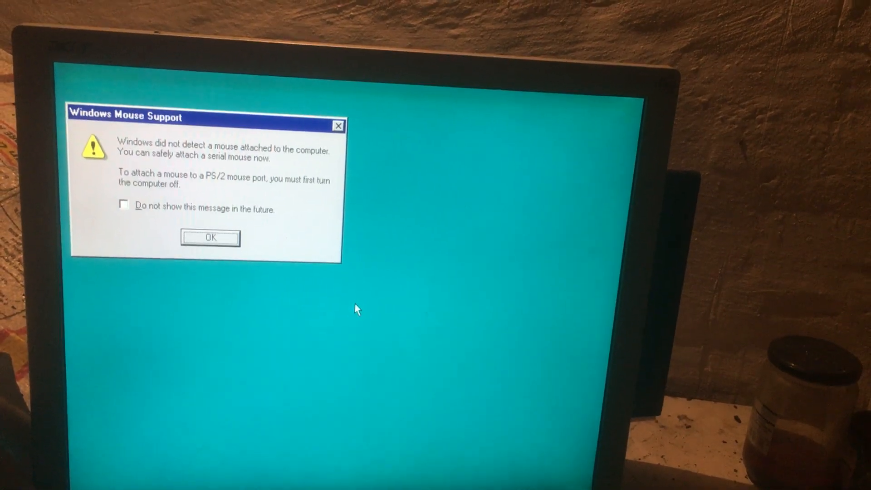
# - Dismiss the no-mouse-detected warning again after the restart
pyautogui.click(210, 237)
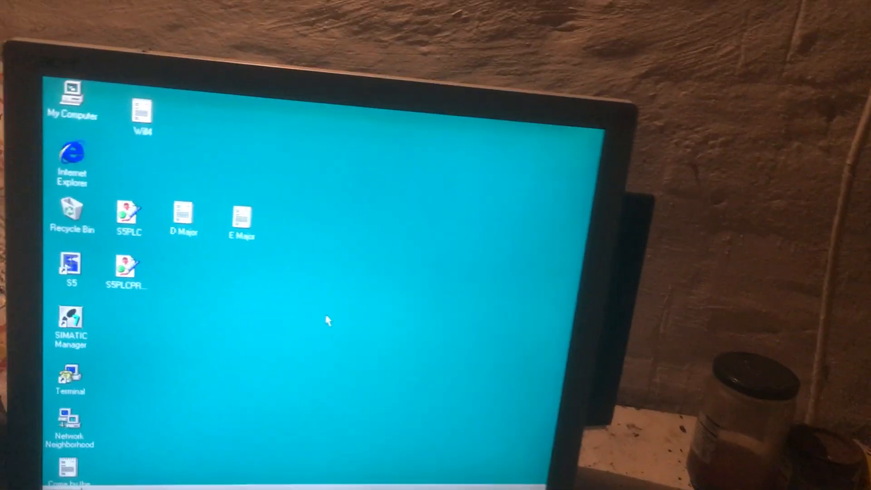
# - Reopen the Shut Down Windows dialog, leaving 'Shut down the computer?' selected
pyautogui.click(36, 408)
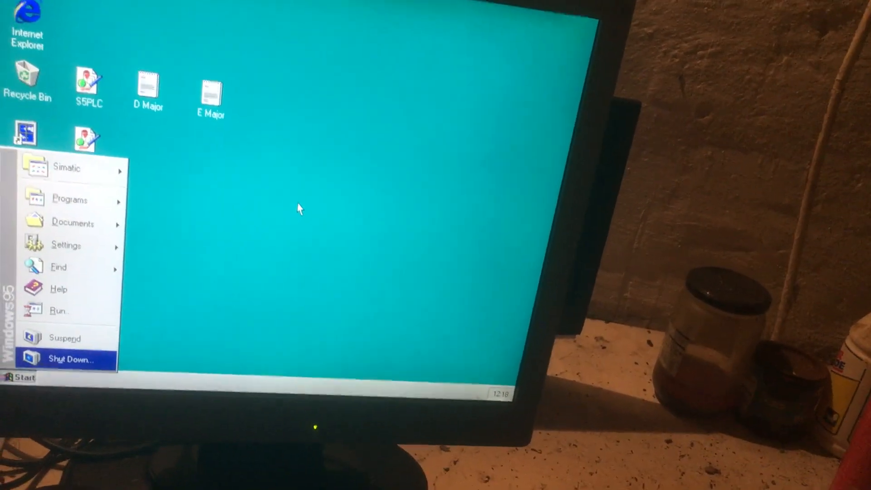
pyautogui.click(73, 359)
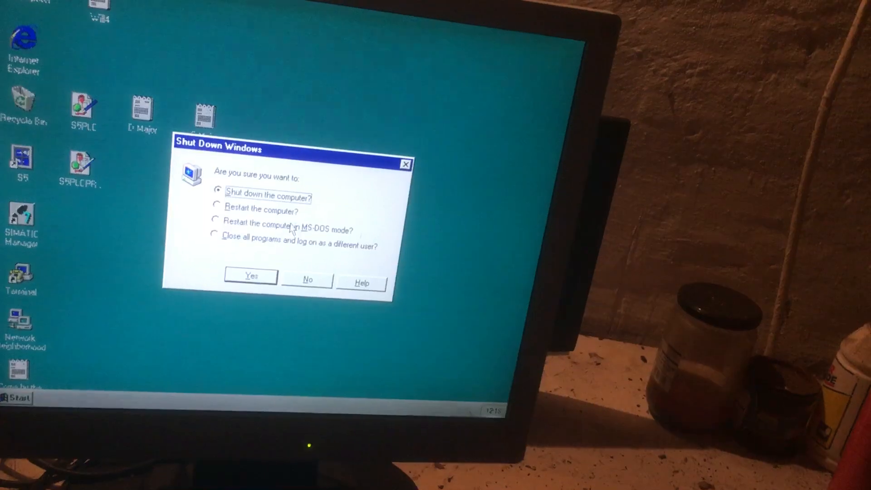